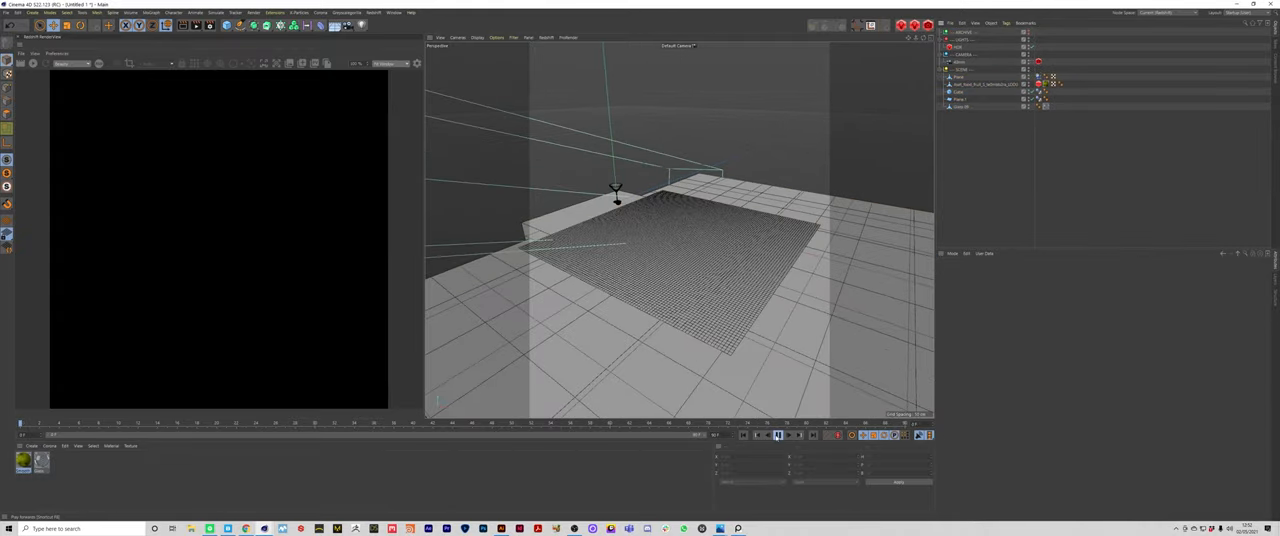
- Simulate the cloth draping with adjusted Cloth tag forces, then choose Save Project As
left_click(742, 434)
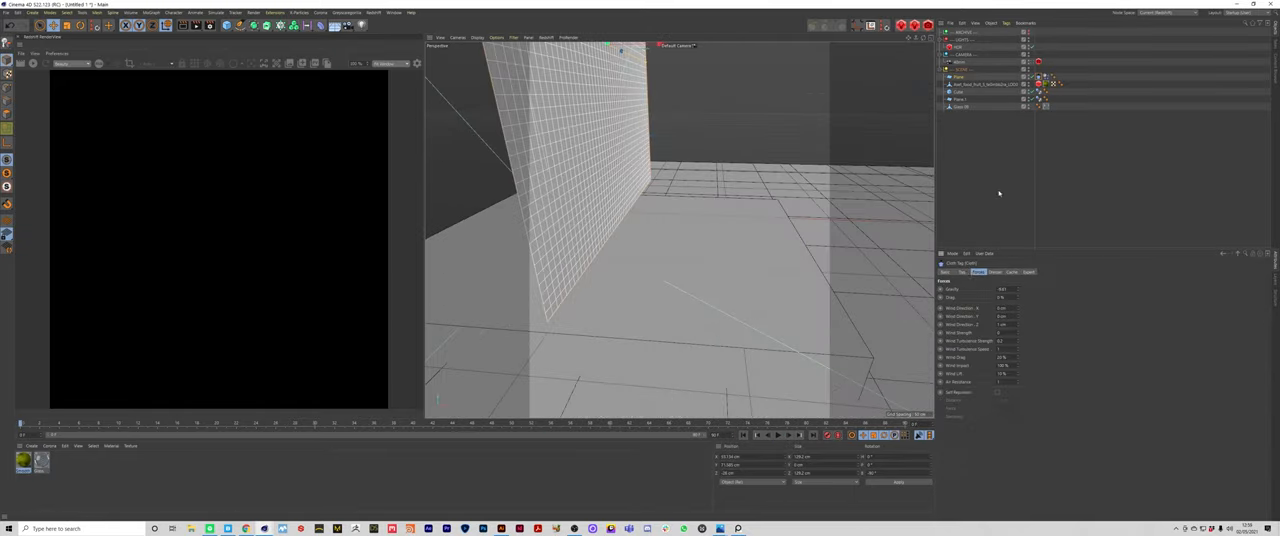
left_click(1050, 271)
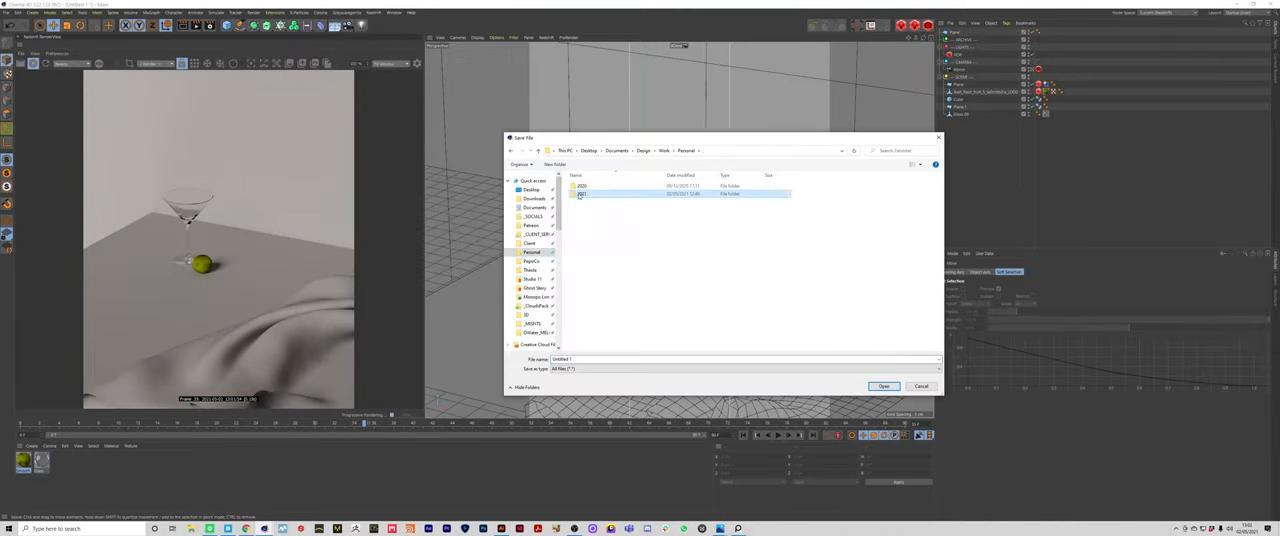
- Save the still life as a .c4d project in the 2021 folder
left_click(920, 386)
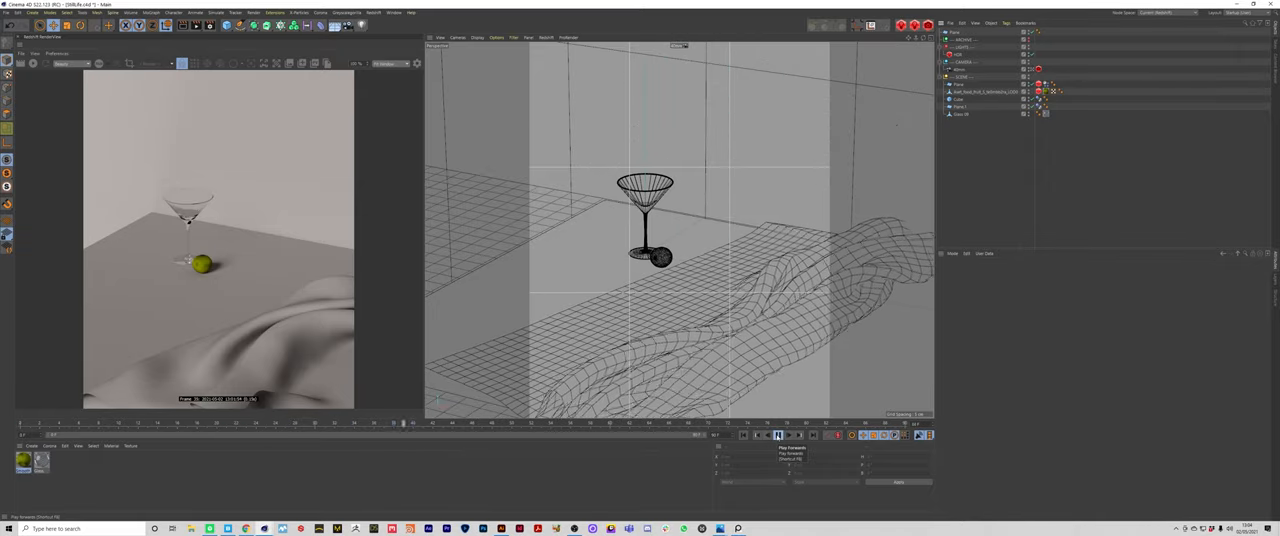
- Replay the cloth simulation with the WALL and BASE planes, collider and cloth surface
left_click(778, 434)
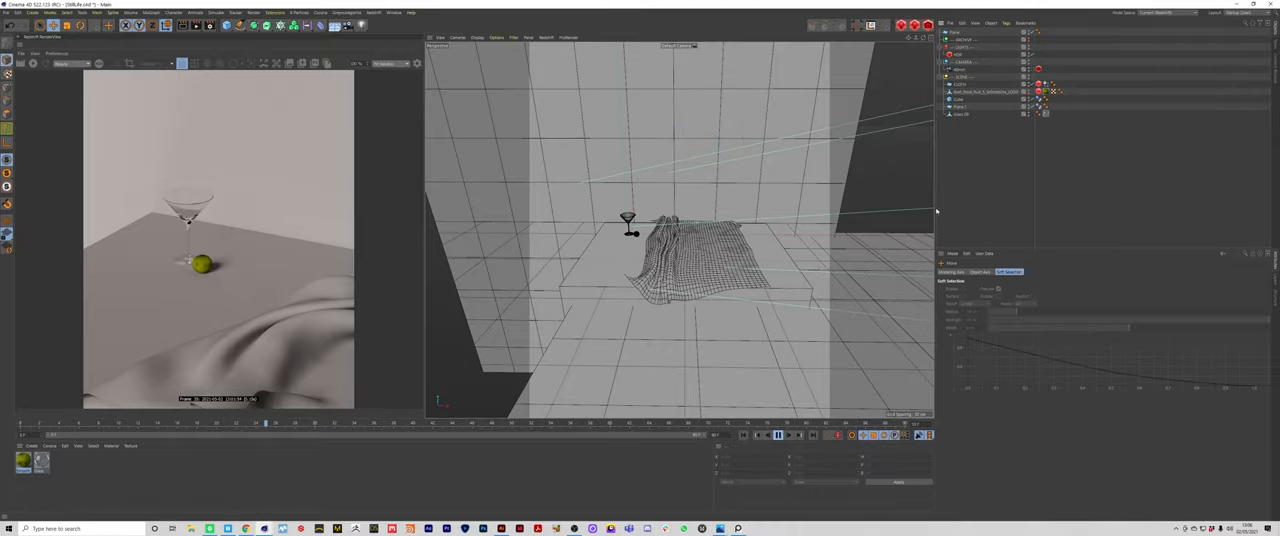
left_click(778, 434)
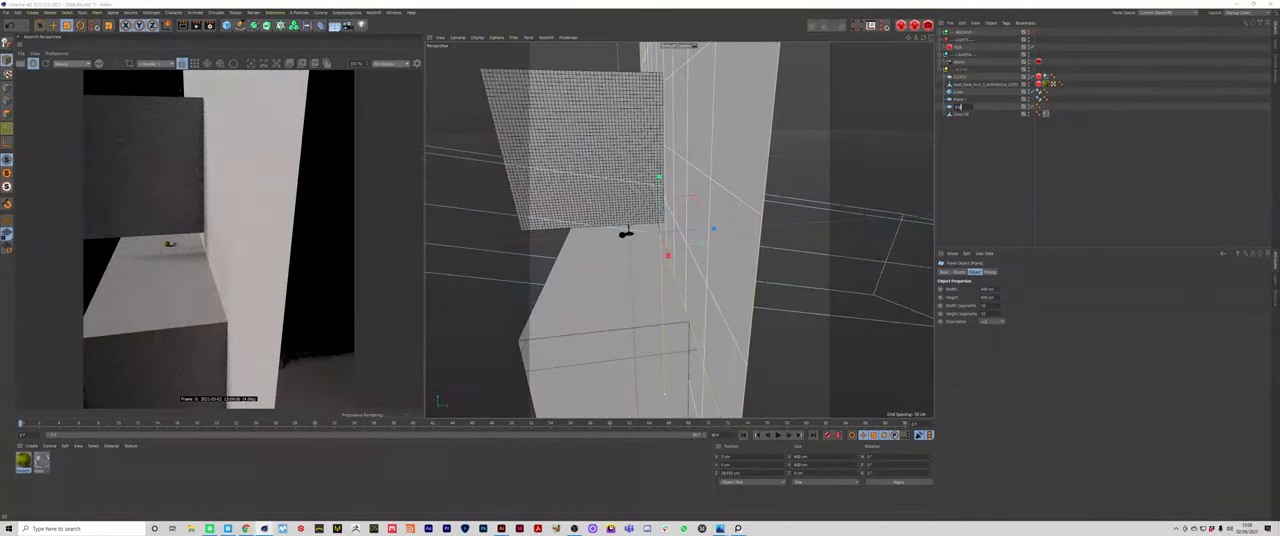
left_click(778, 434)
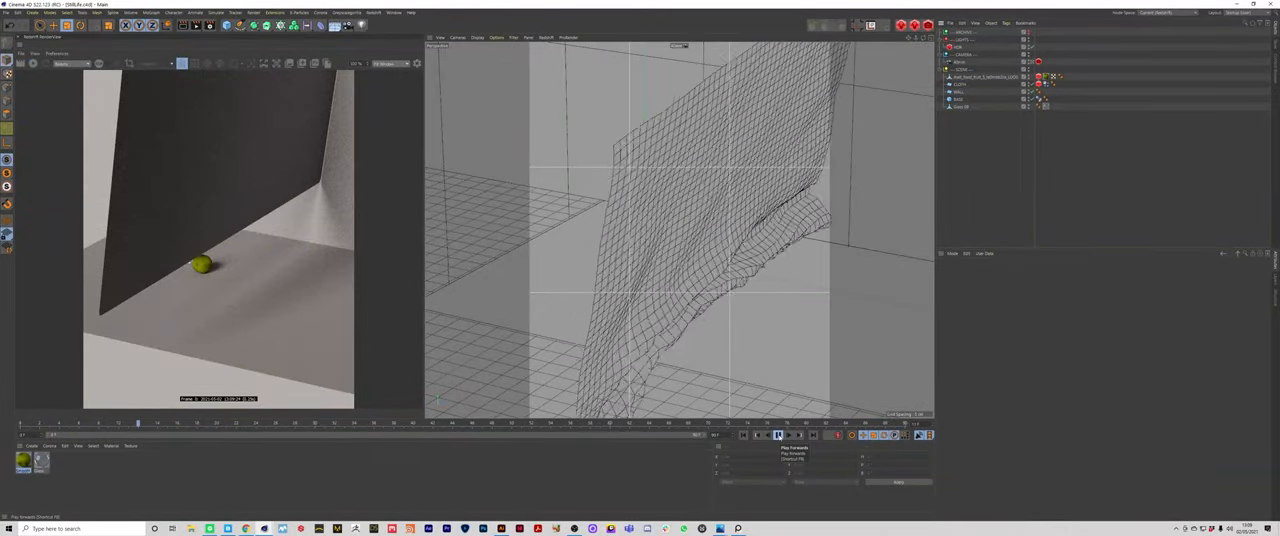
left_click(778, 434)
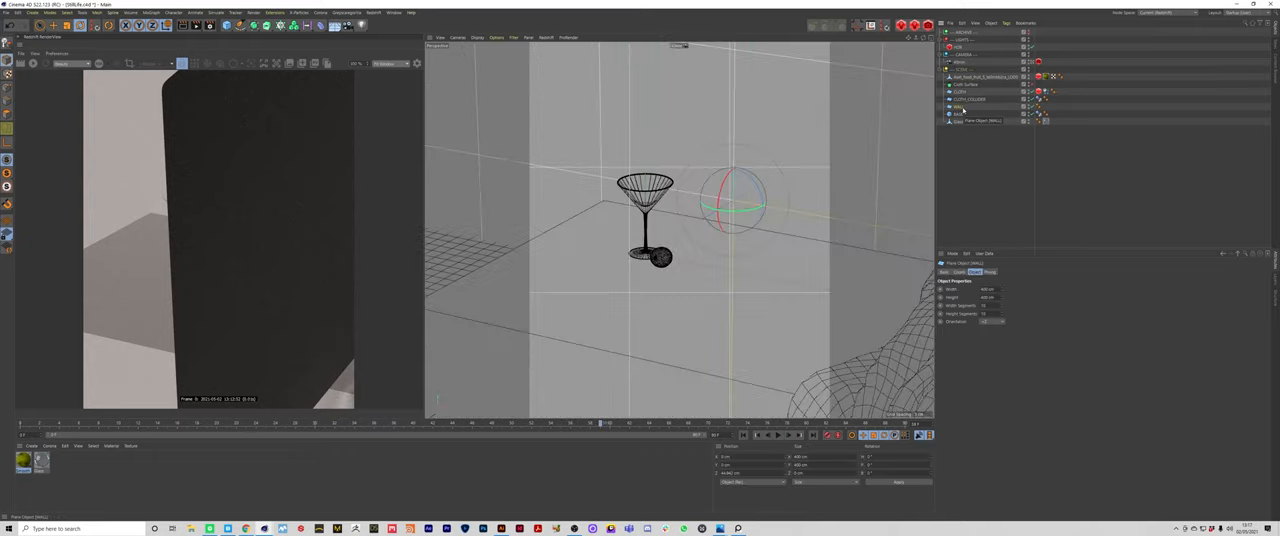
- Tweak the cloth and collider and check the folds in Redshift RenderView
left_click(1135, 303)
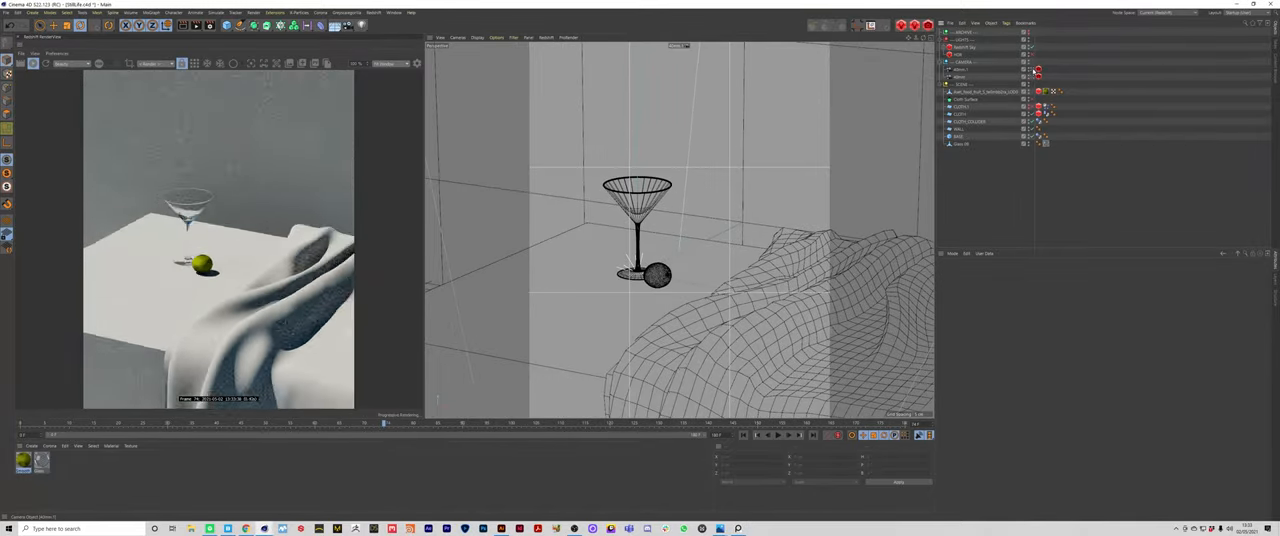
- Import the plant into the glass and browse PolyHDRIs for a Redshift Dome Light
left_click(225, 24)
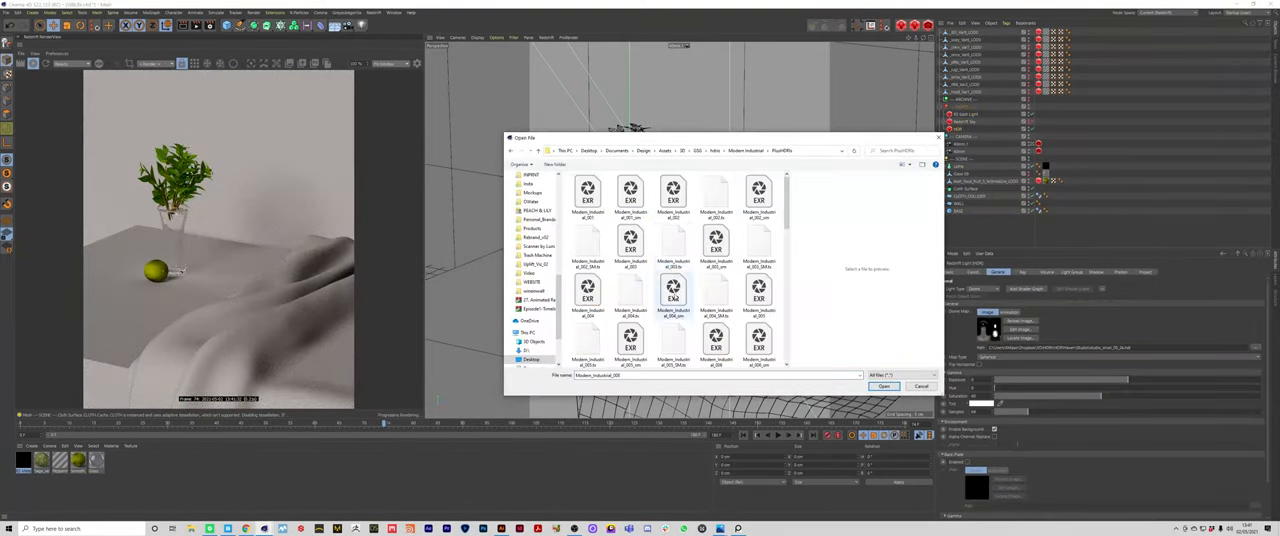
- Load the chosen HDRI into the dome light and add a Redshift tag
left_click(884, 386)
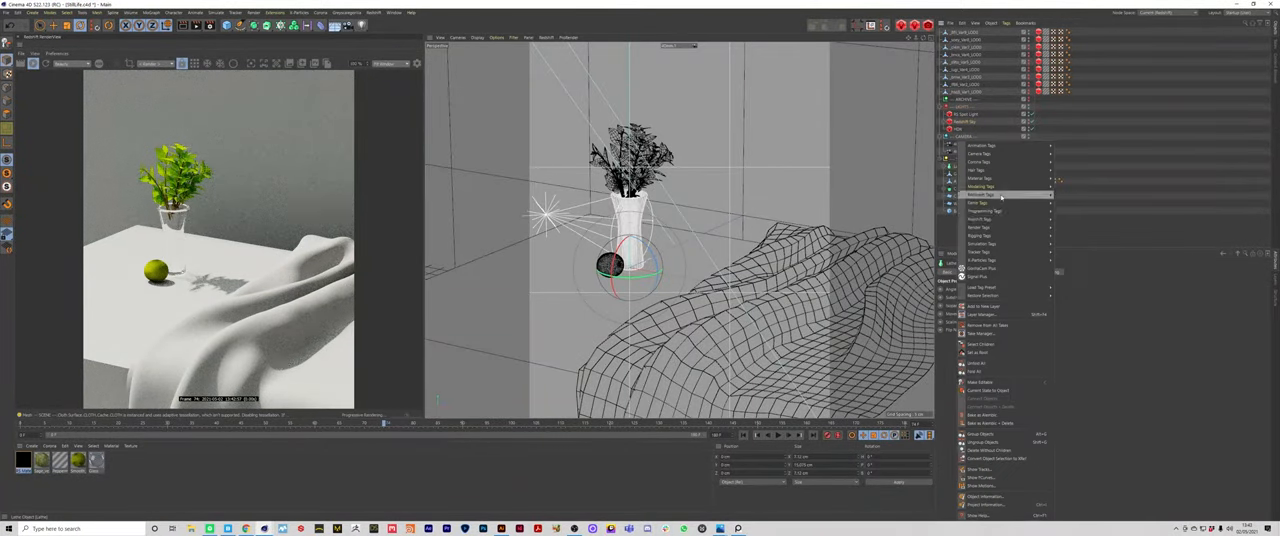
left_click(985, 194)
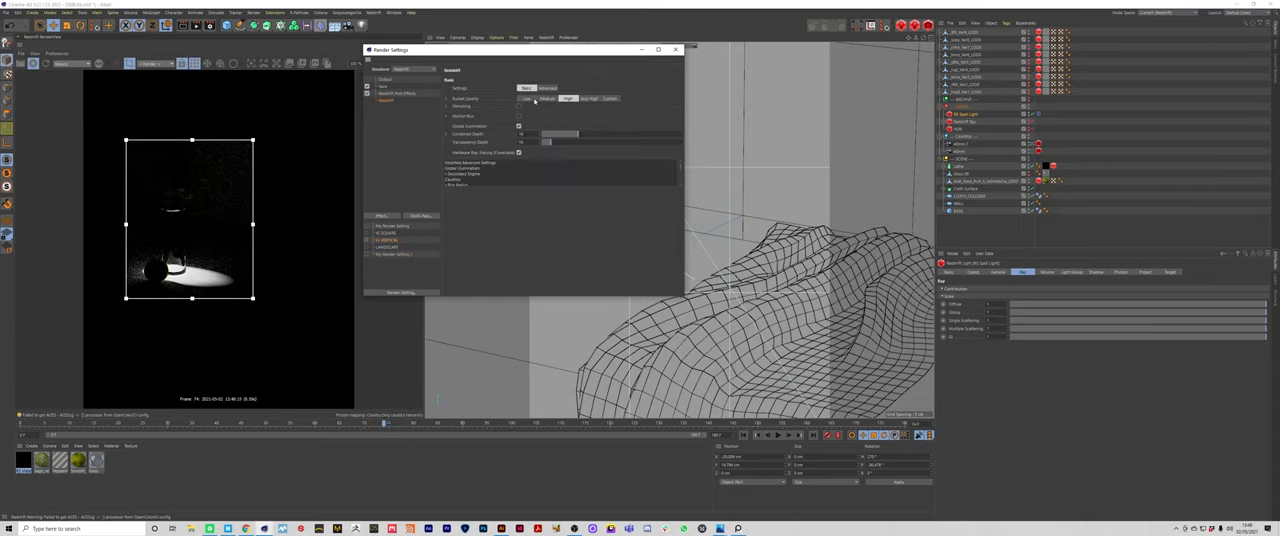
- Add an editable Cylinder for the glass and view plant-jar reference photos
left_click(459, 78)
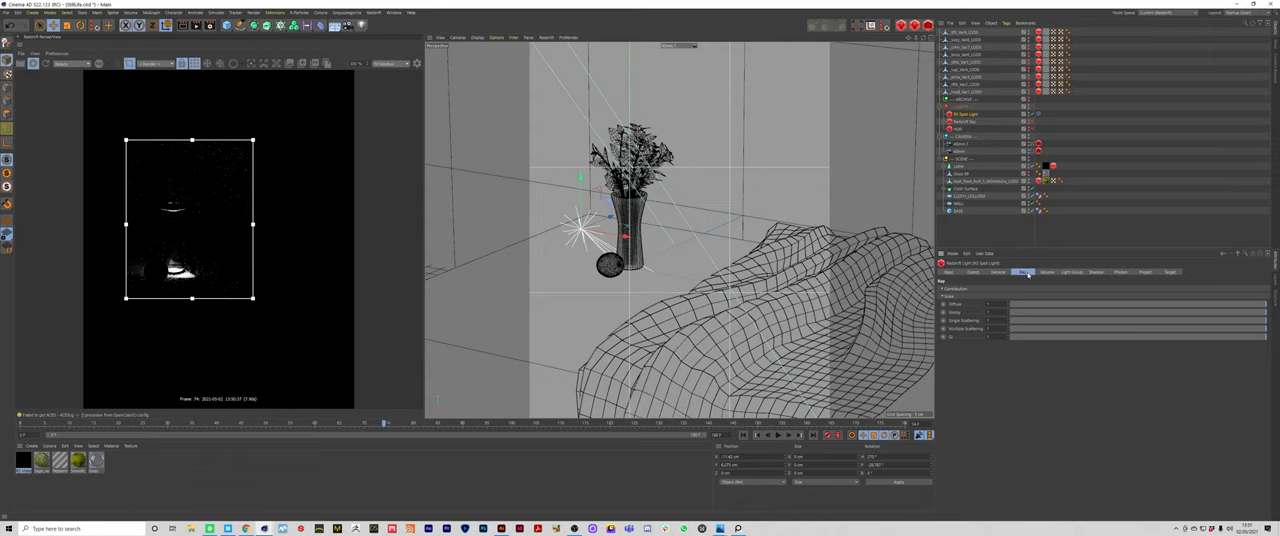
left_click(997, 272)
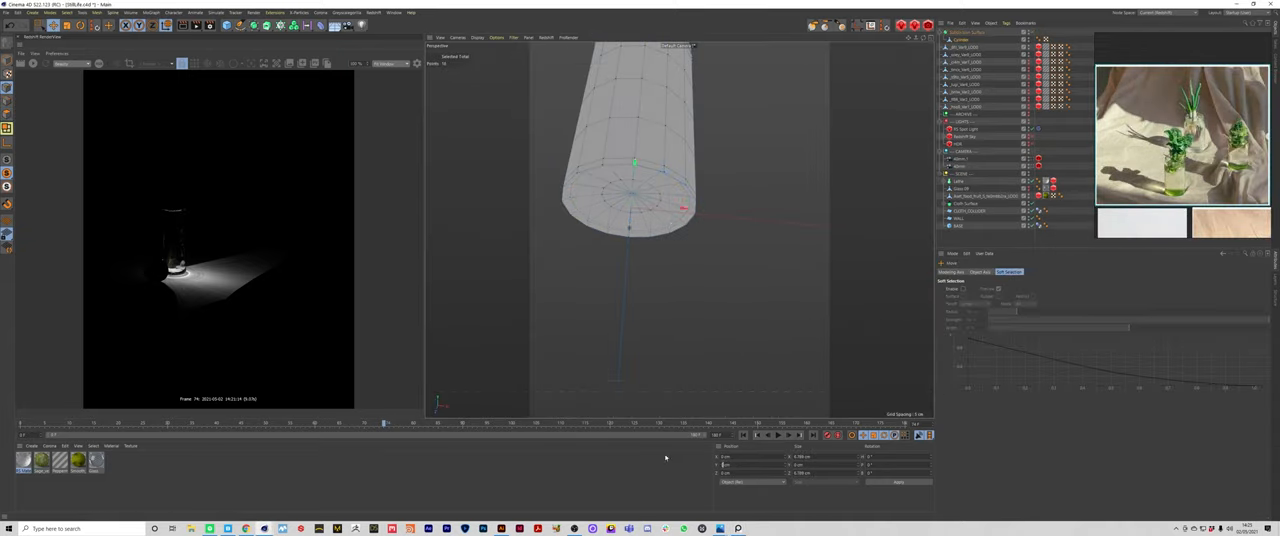
- Subdivide the cylinder, shape its rim and base, and position it around the plant
right_click(840, 323)
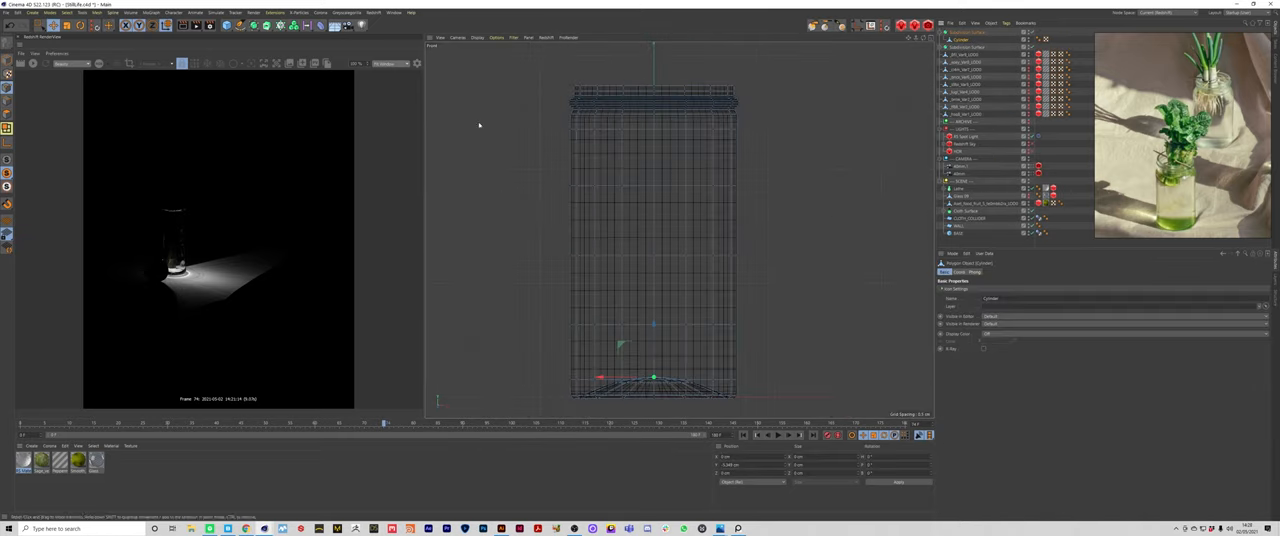
right_click(640, 140)
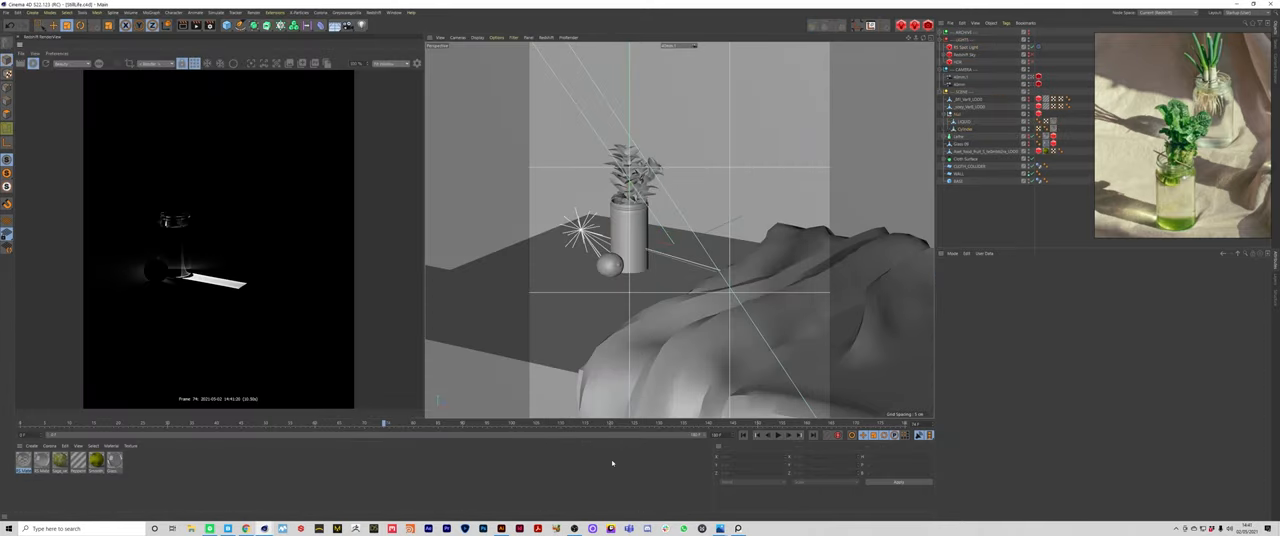
- Wire RS Ramp and Maxon Noise nodes into the GLASS RS Material
left_click(960, 47)
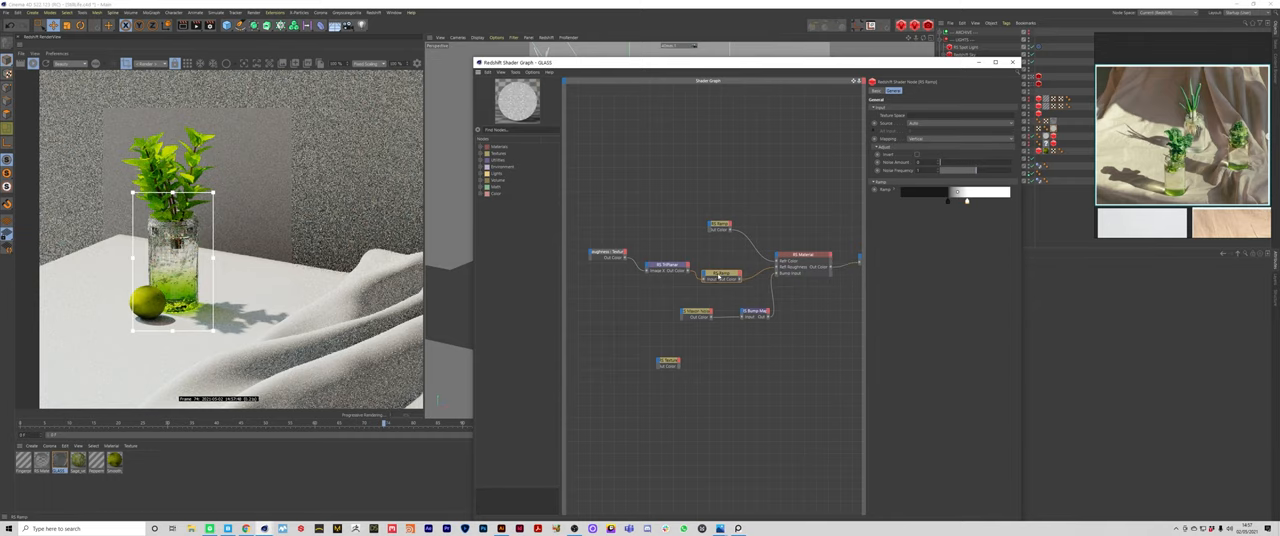
left_click(945, 97)
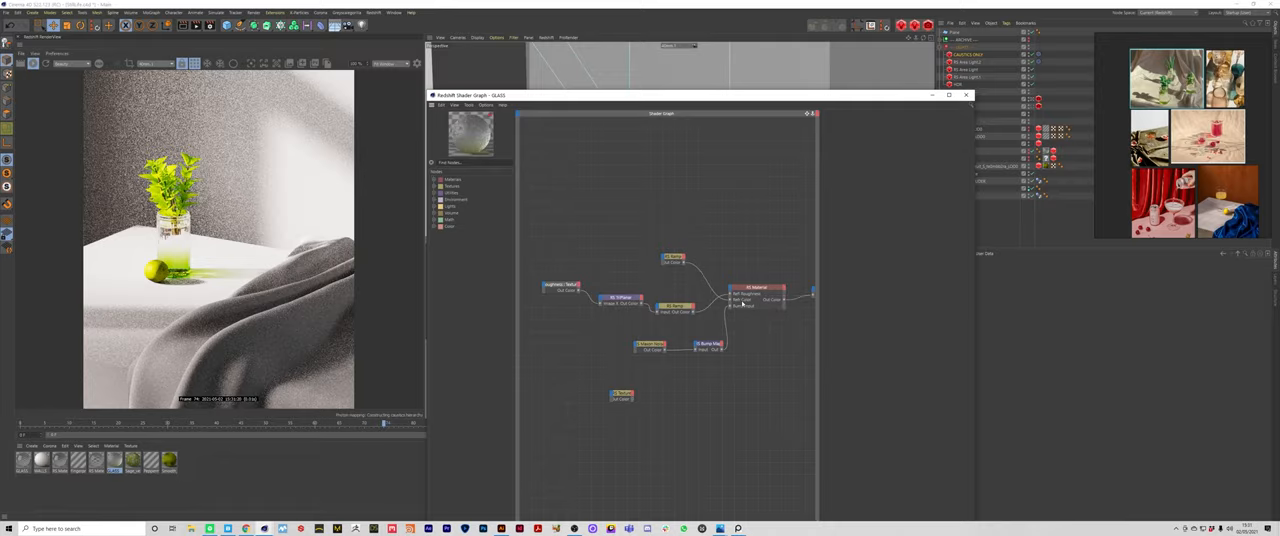
- Adjust the GLASS roughness texture, ramp and RS Material refraction settings
left_click(757, 290)
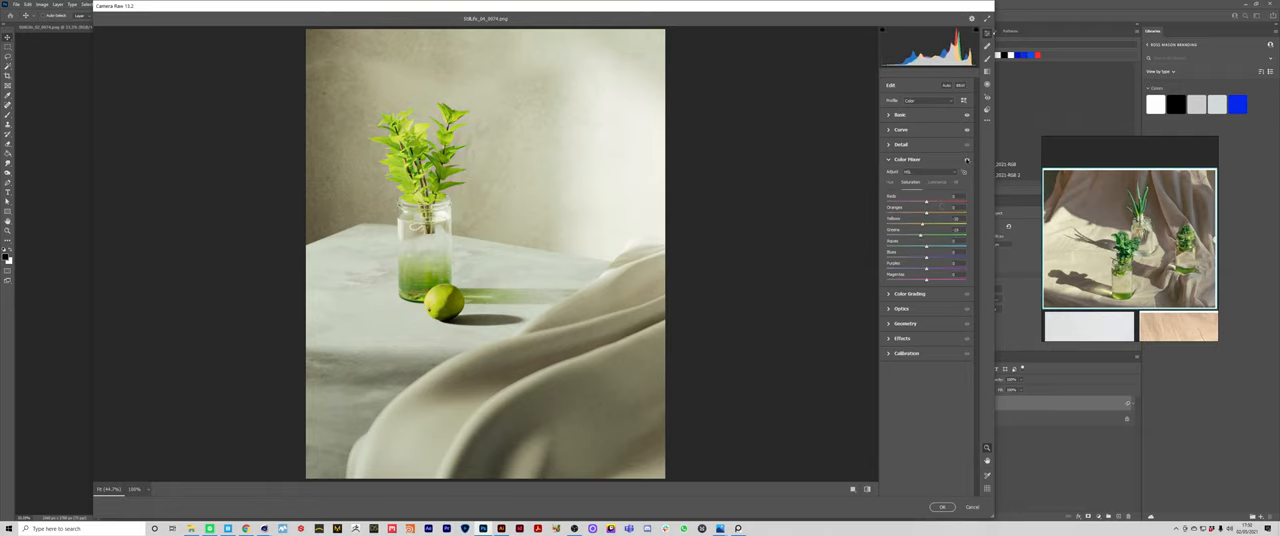
- Inspect the Color Grading, Optics and Effects panels, then apply the Camera Raw filter
left_click(909, 174)
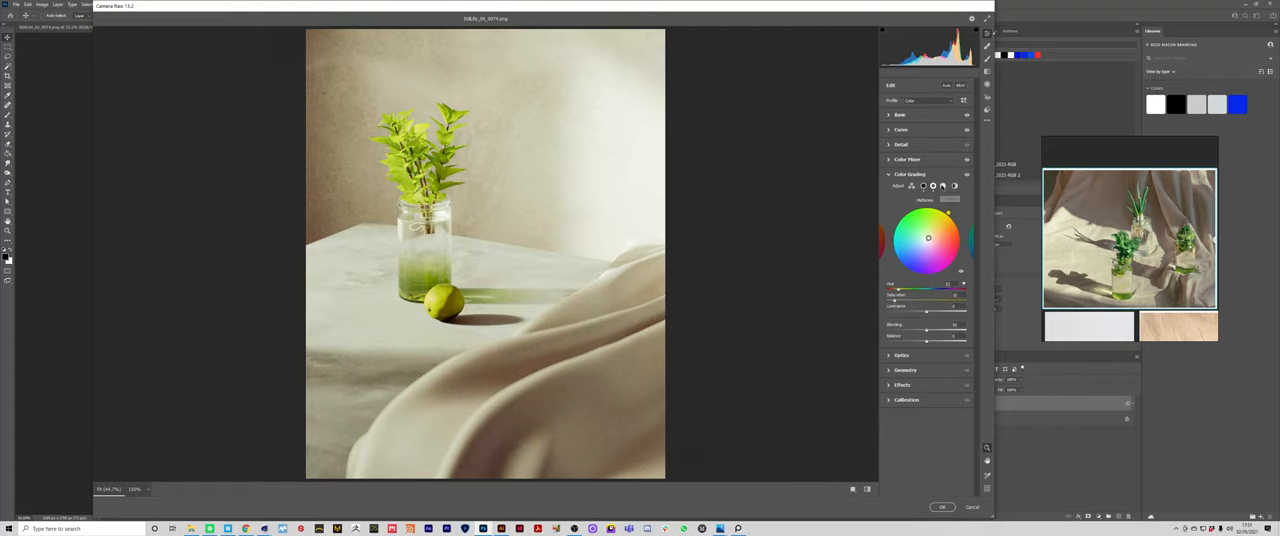
left_click(902, 189)
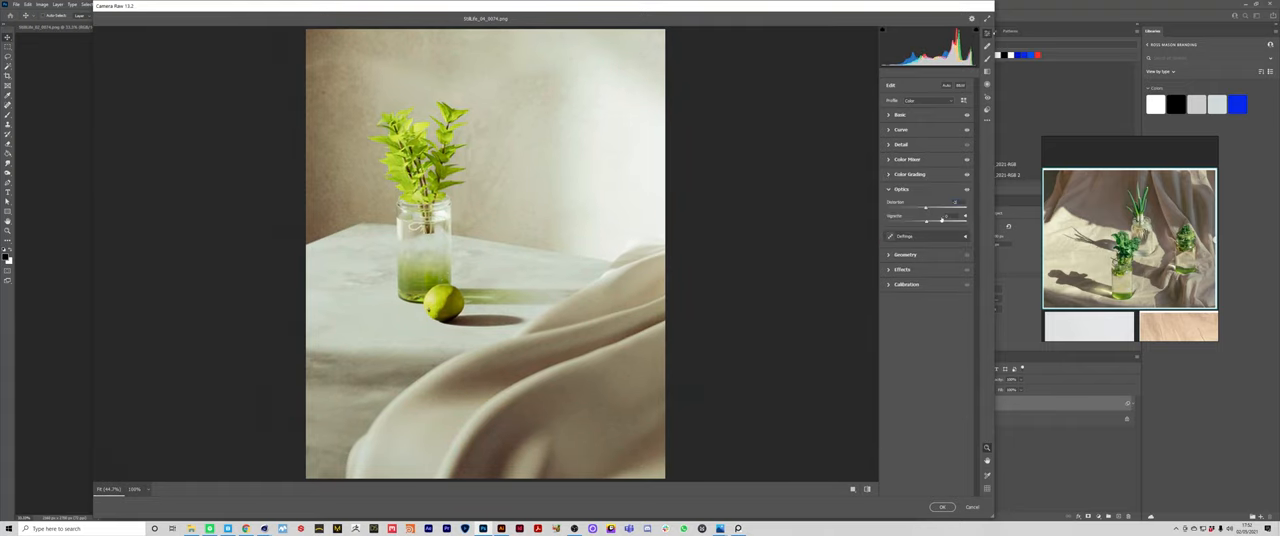
left_click(902, 204)
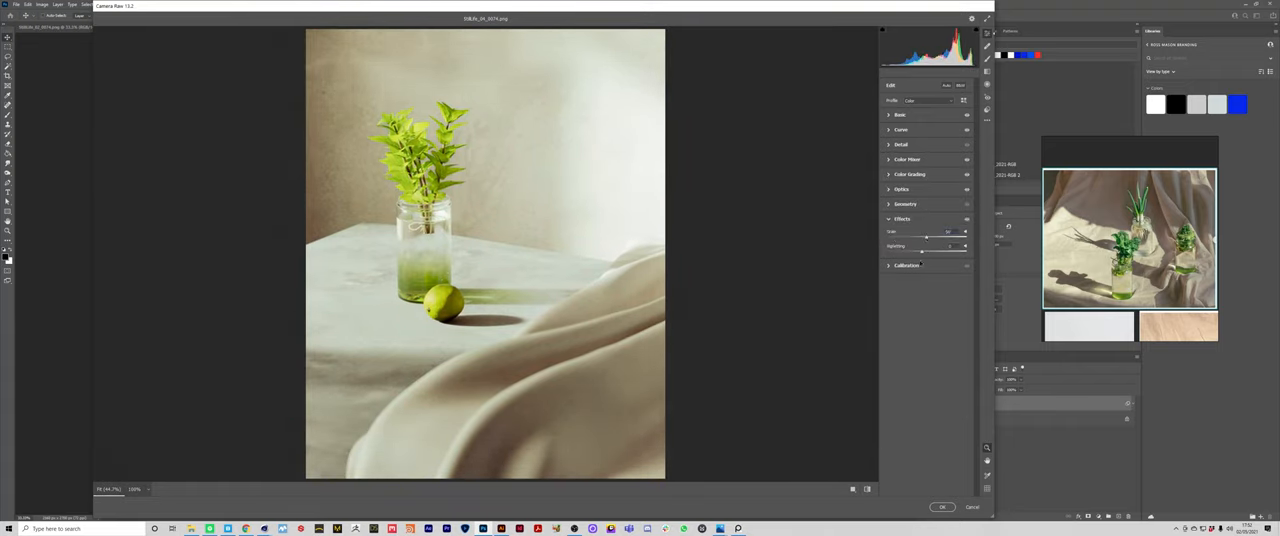
left_click(941, 507)
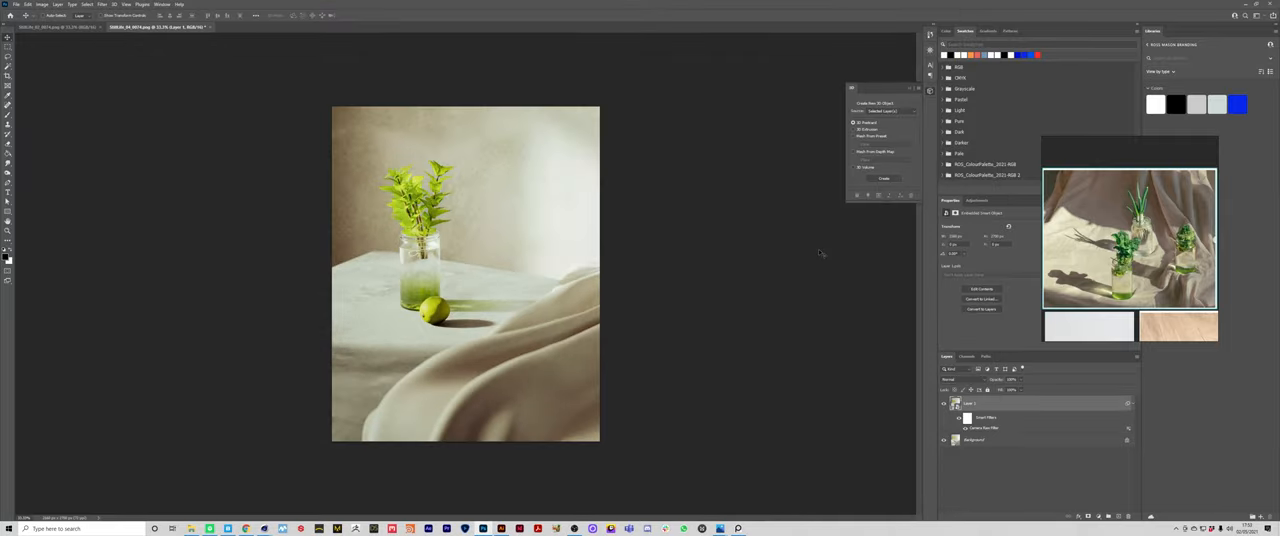